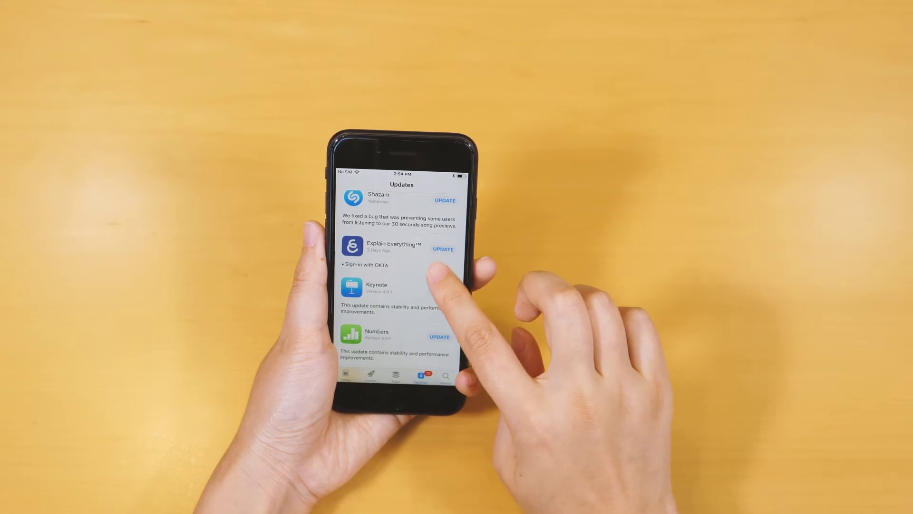
Scroll the Updates list and confirm the Apple ID sign-in so Update All starts downloading.
{"action": "scroll", "scroll_direction": "down", "scroll_amount": 3}
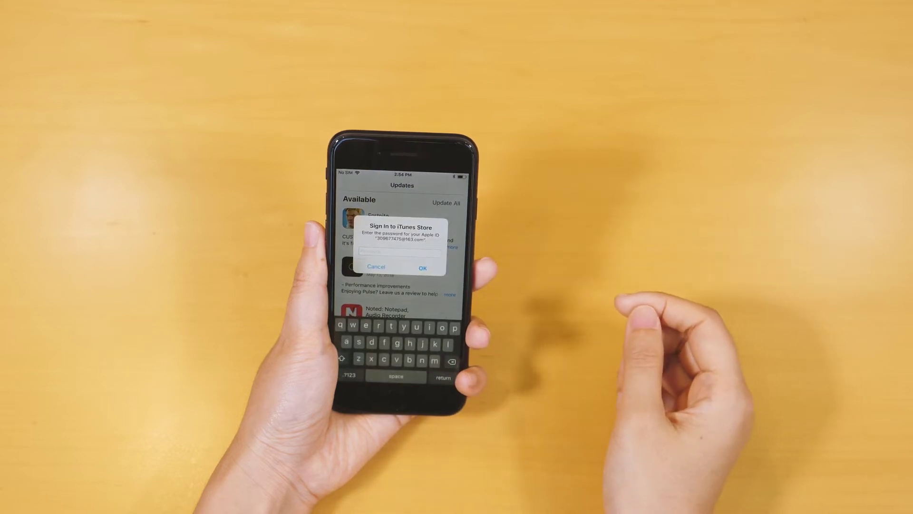
{"action": "left_click", "coordinate": [377, 268]}
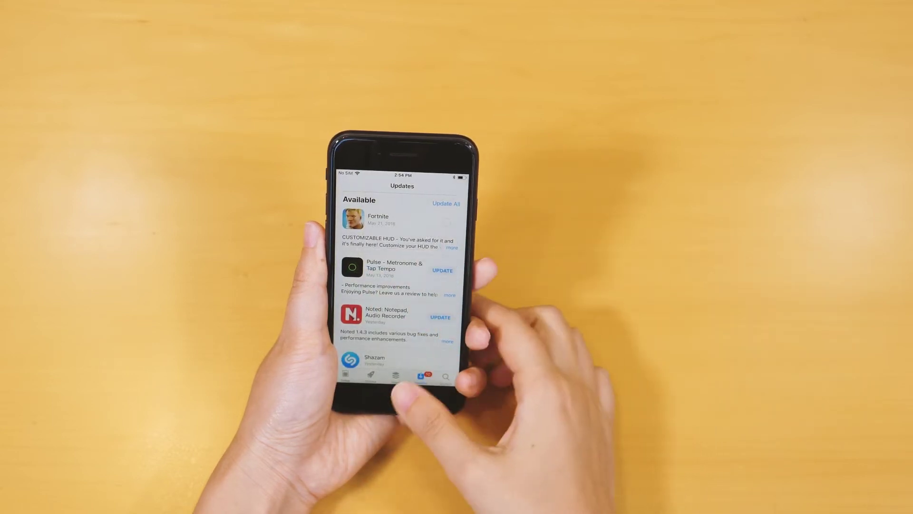